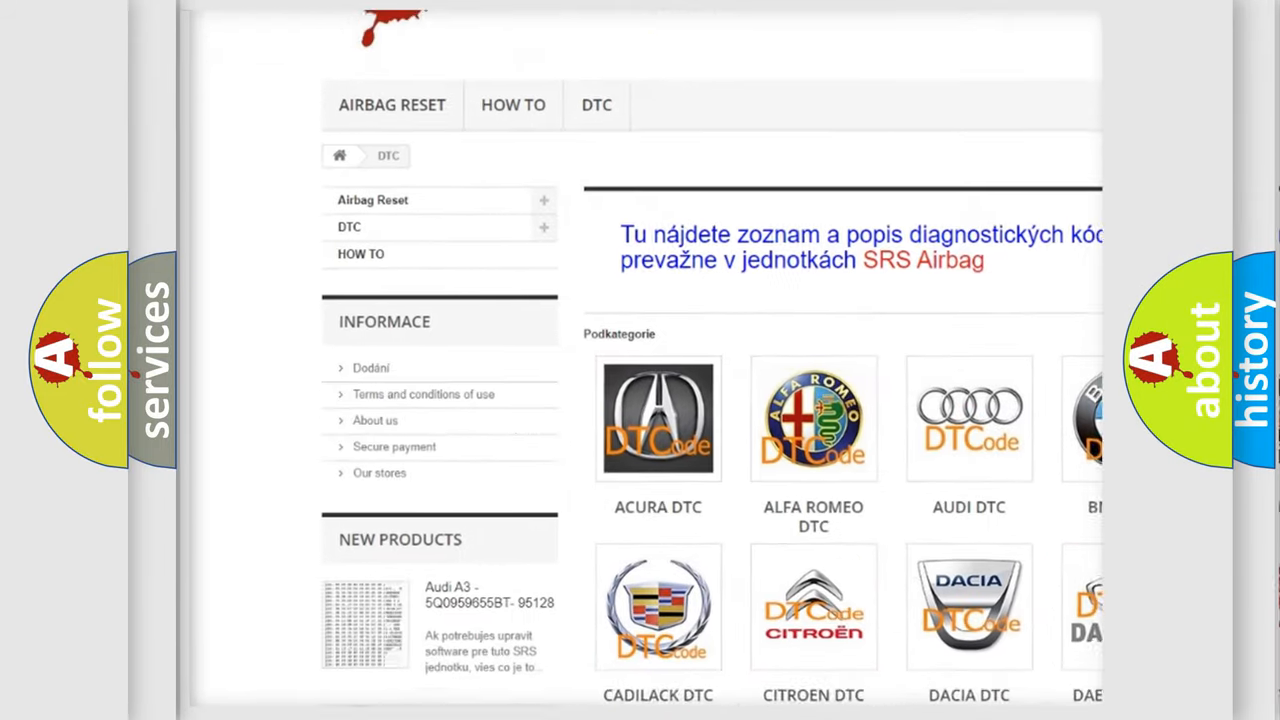
scroll(down, 3)
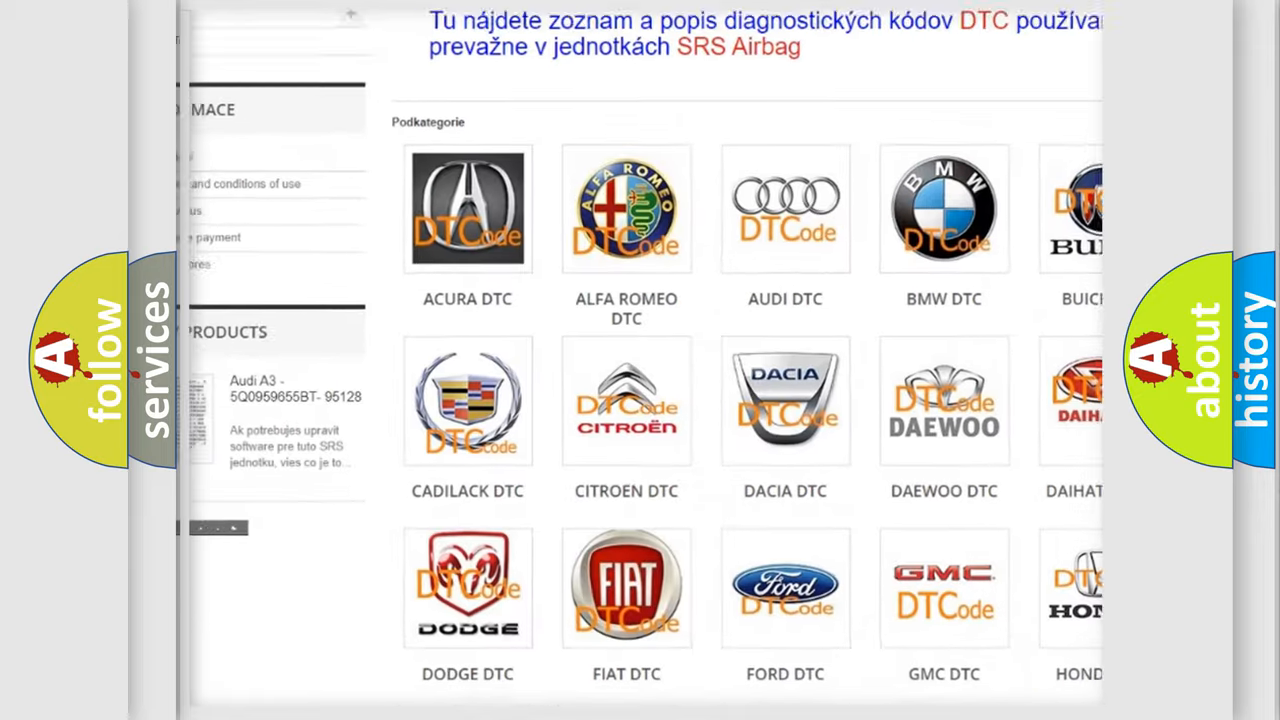
scroll(down, 3)
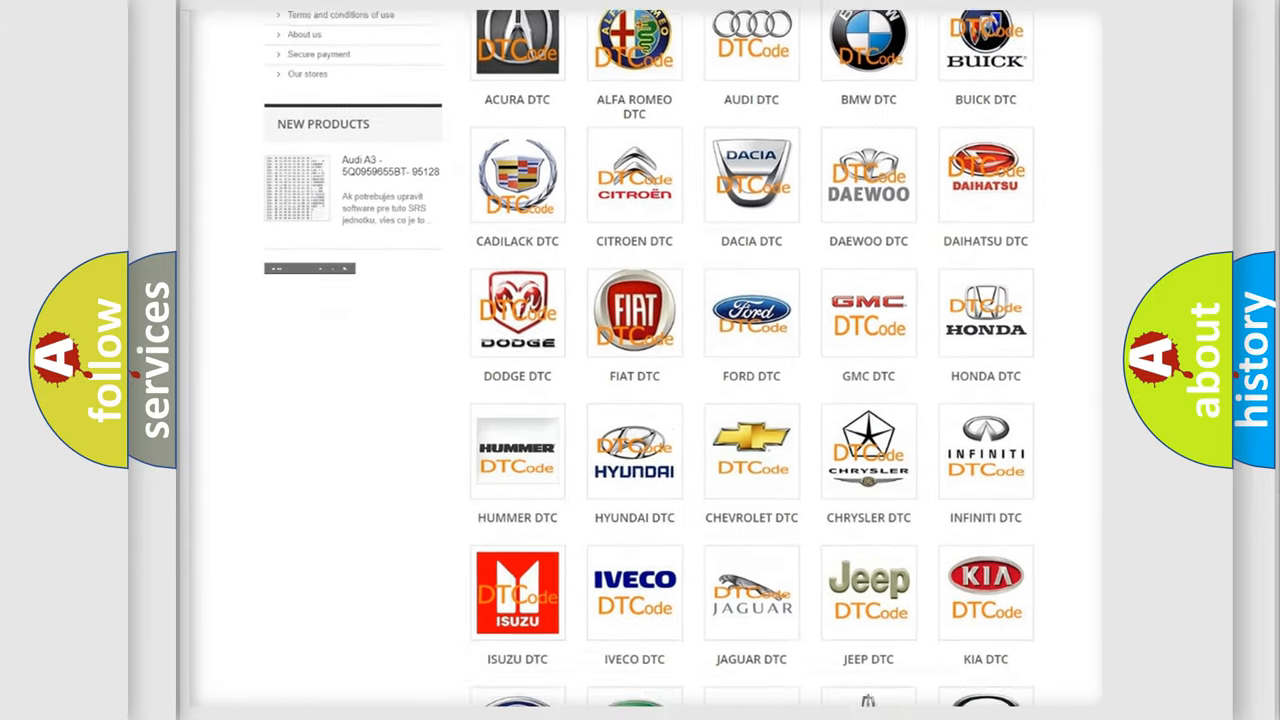
scroll(down, 3)
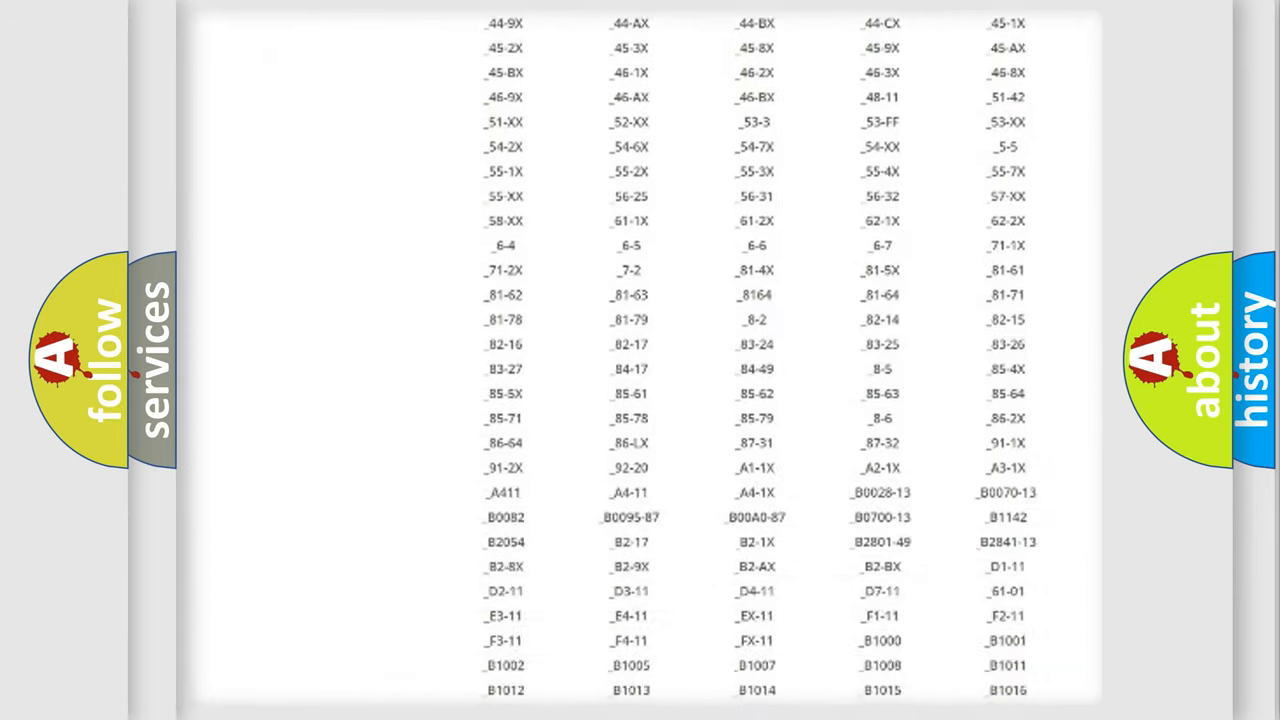
scroll(down, 3)
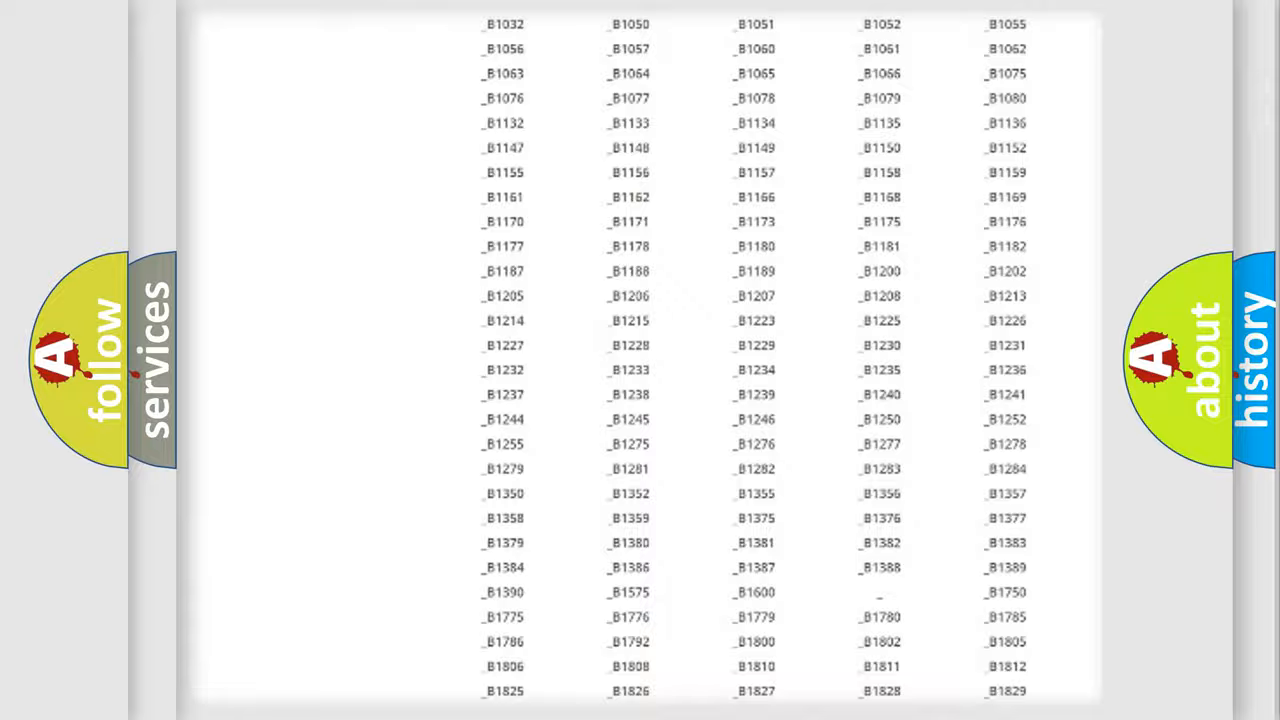